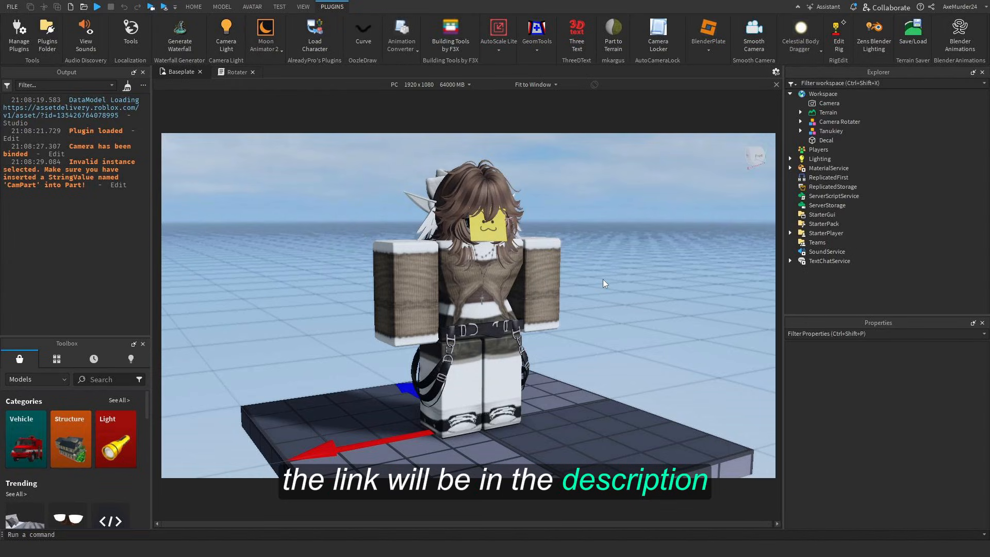
# - Select the character model on the baseplate and bring up its context actions
pyautogui.click(481, 284)
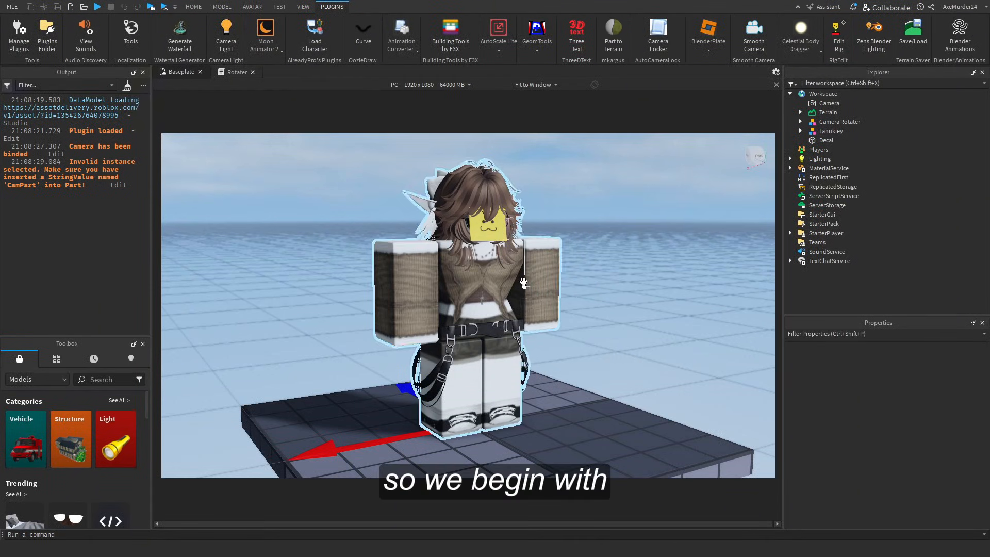
pyautogui.rightClick(830, 131)
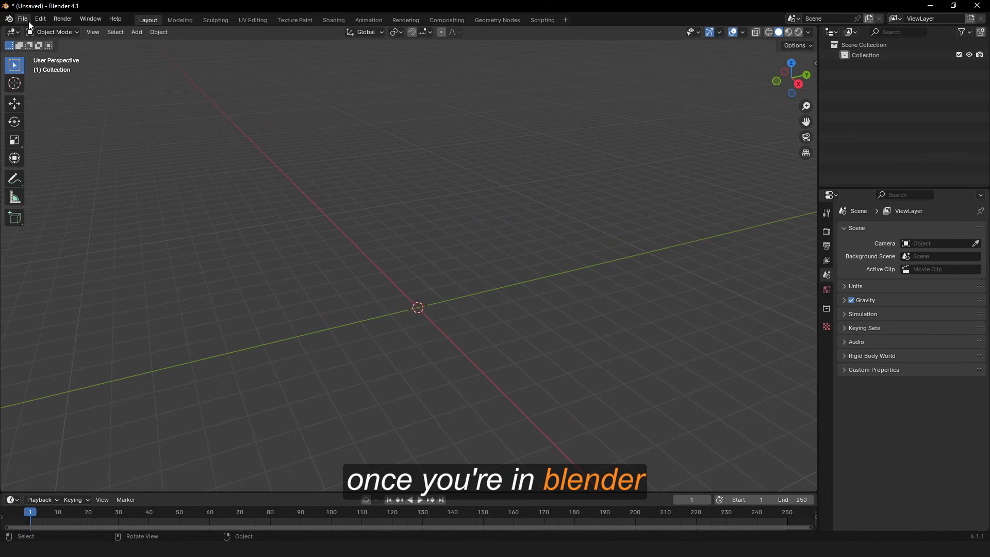
# - Import the character via Rbx Animations Rig Import, join its parts and select the rig controller
pyautogui.click(21, 18)
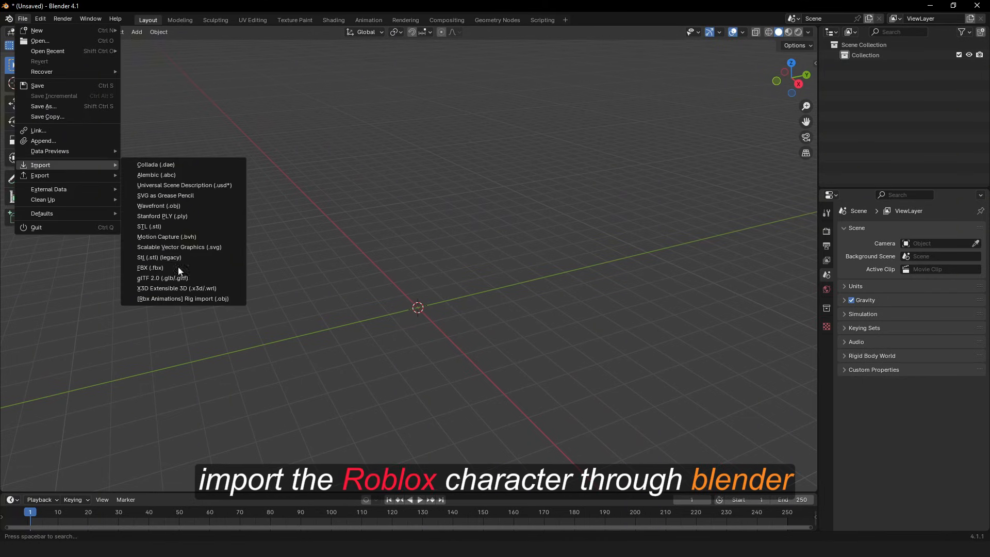
pyautogui.moveTo(183, 299)
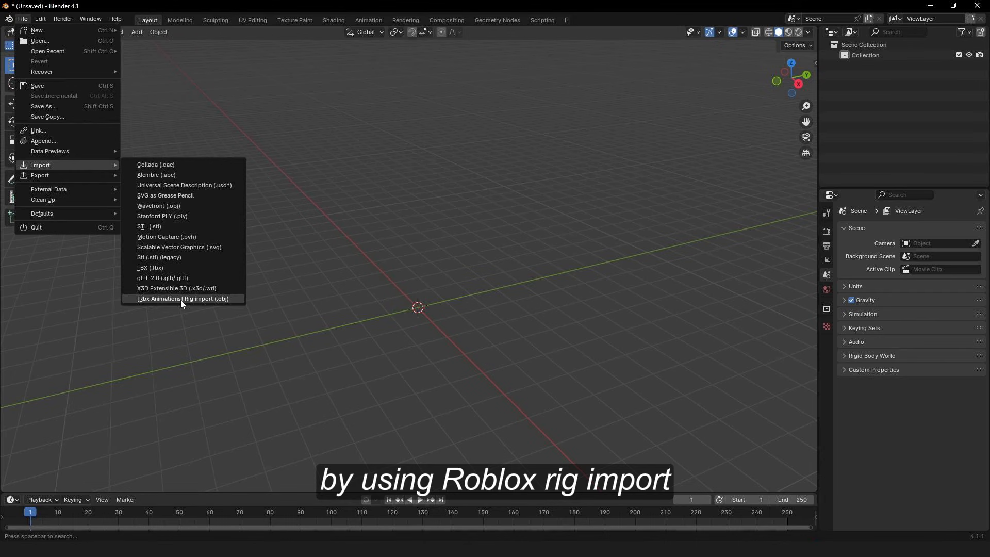
pyautogui.click(184, 298)
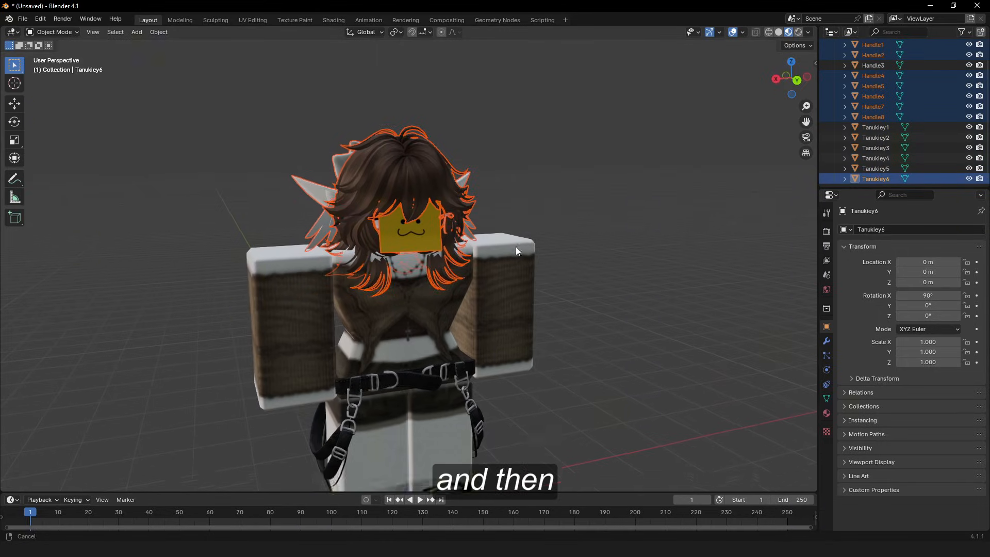
pyautogui.press('ctrl+j')
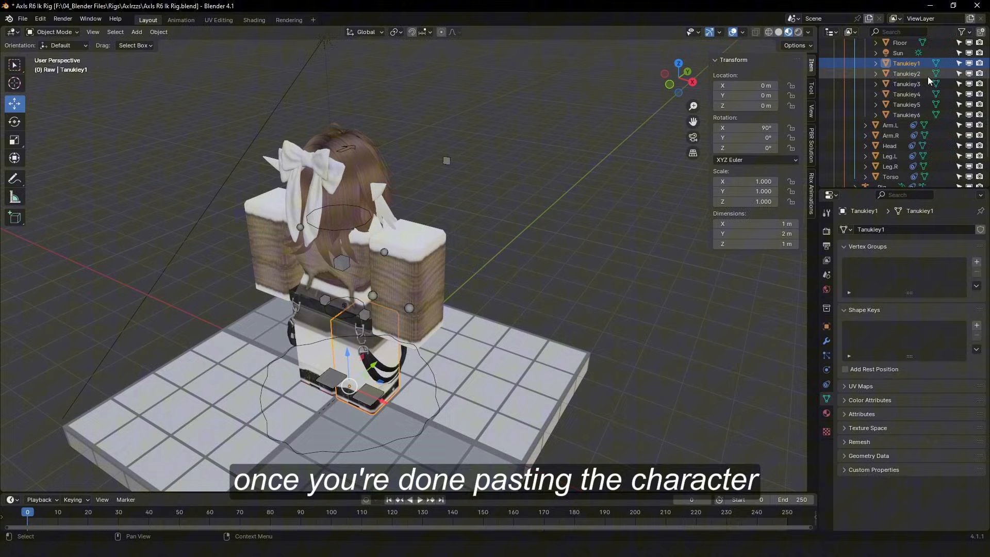
pyautogui.click(889, 166)
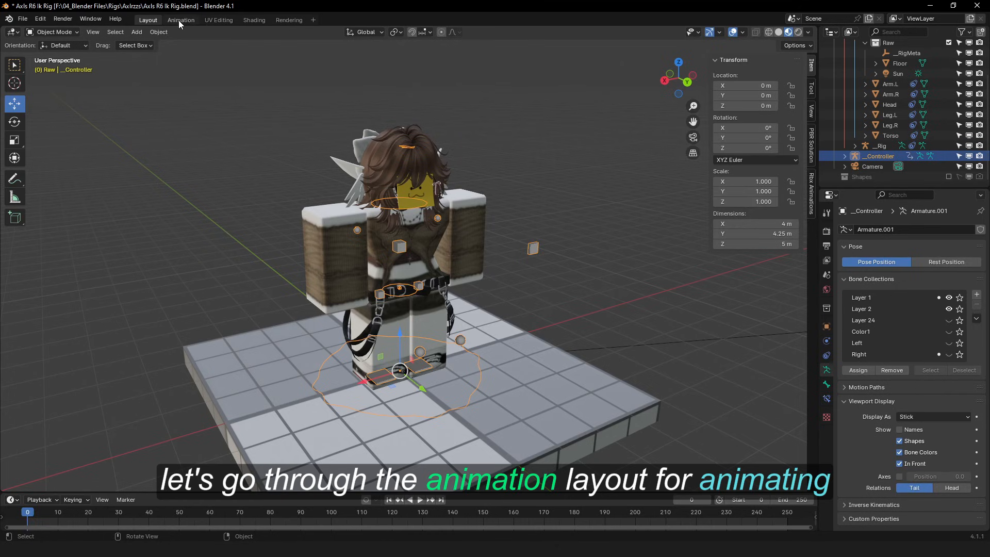
# - Keyframe the rig in the Animation workspace and export the animation via the Rbx Animations panel
pyautogui.click(181, 20)
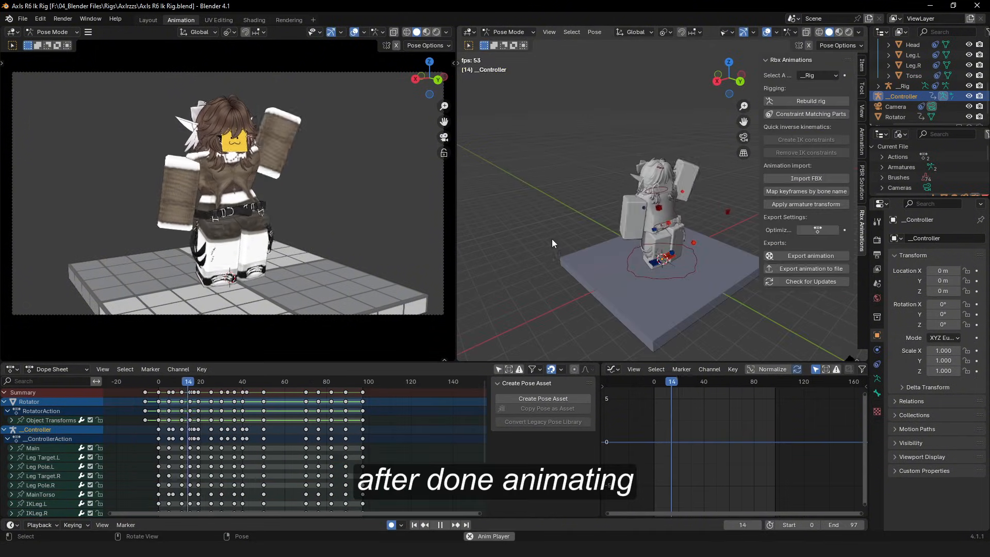
pyautogui.click(170, 381)
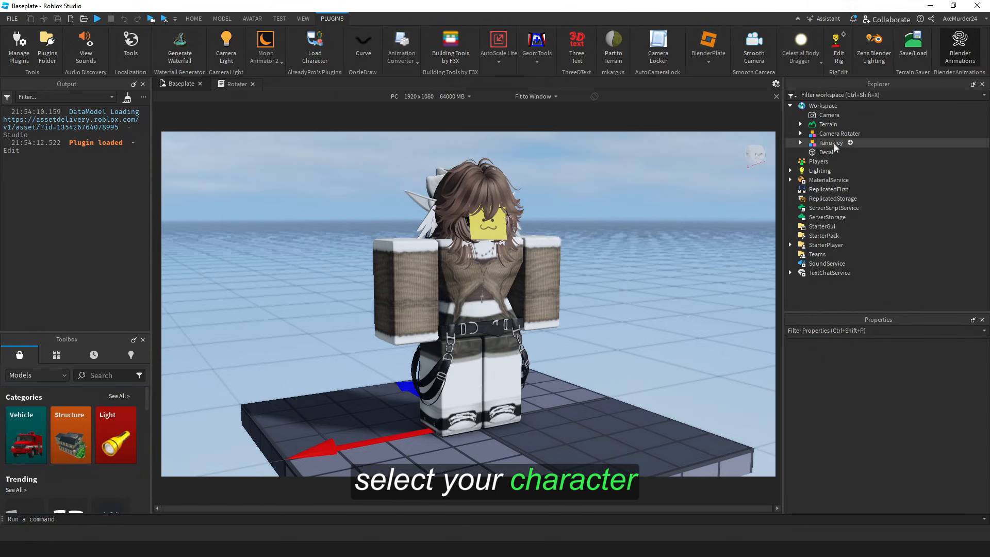
# - Select Tanukiey and start the Blender Animations plugin import, opening an empty script
pyautogui.click(830, 143)
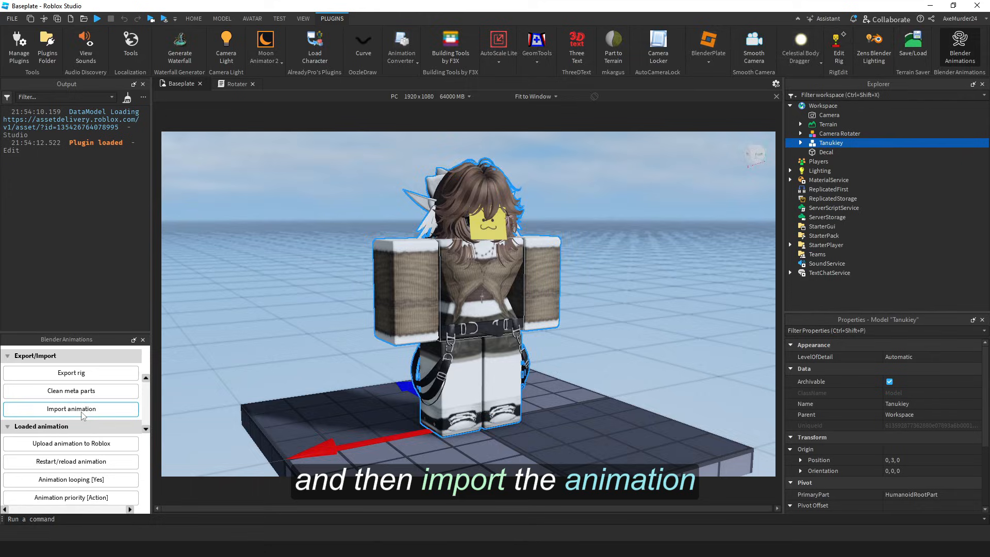
pyautogui.click(71, 408)
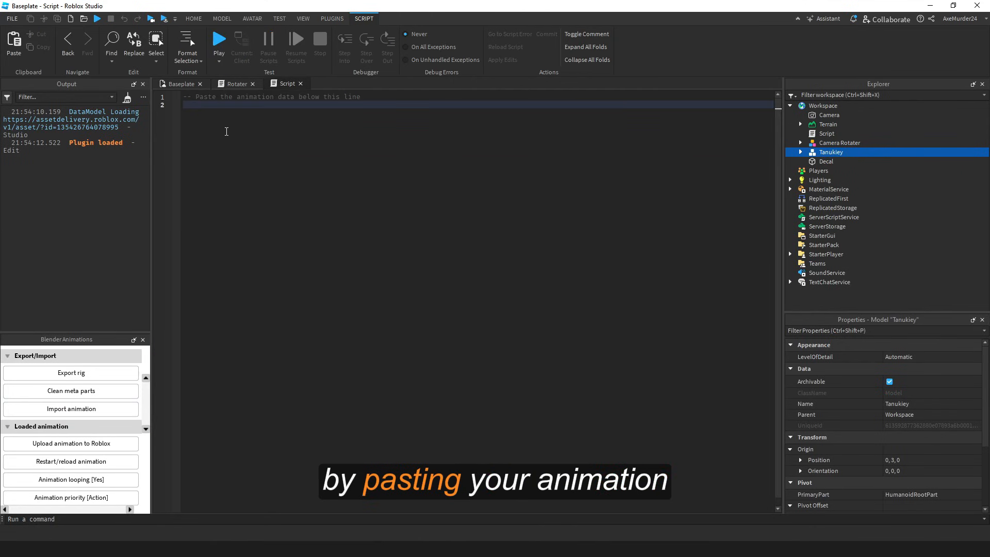